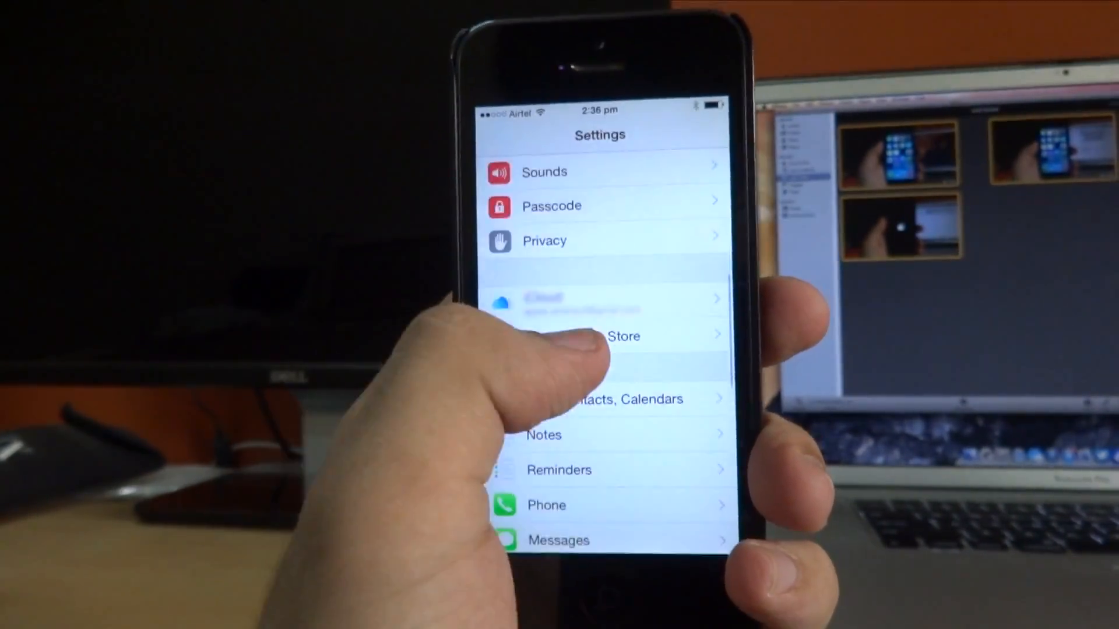
Step: Review the Privacy permission categories, including Health and HomeKit, in Settings
click(545, 240)
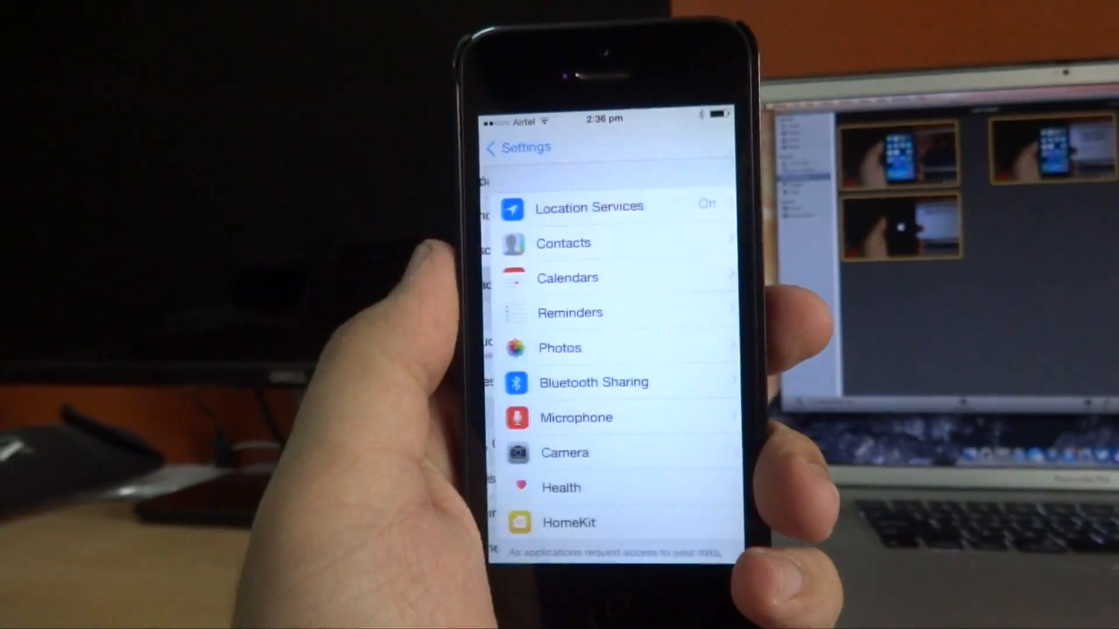
scroll(down, 3)
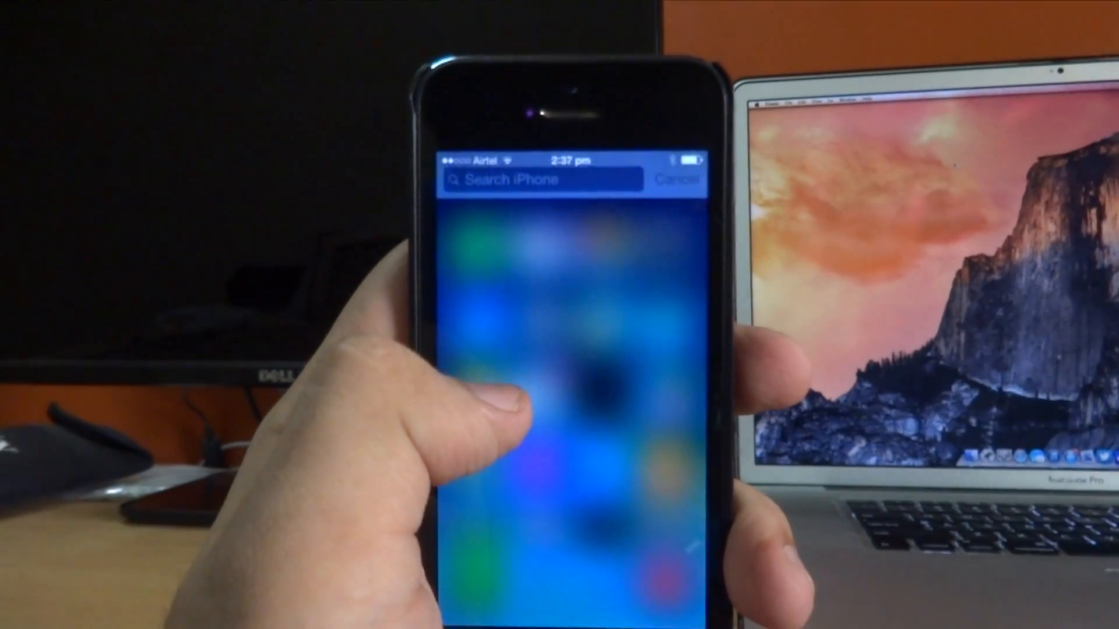
Step: Dismiss Spotlight search, reopen Settings and peek at the Wallpaper settings
click(539, 179)
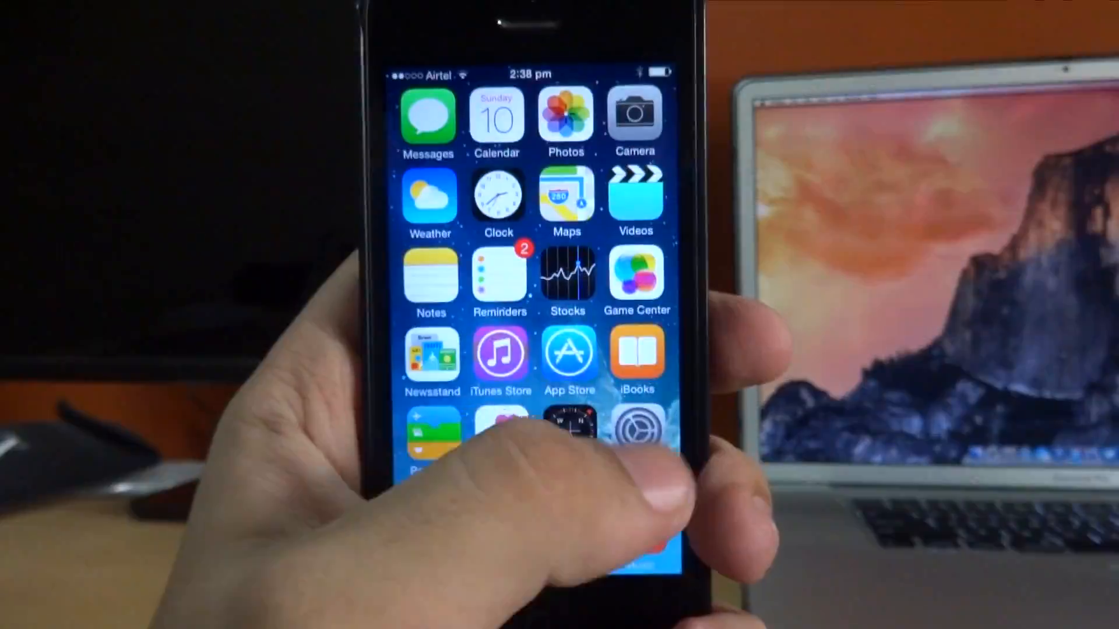
click(637, 435)
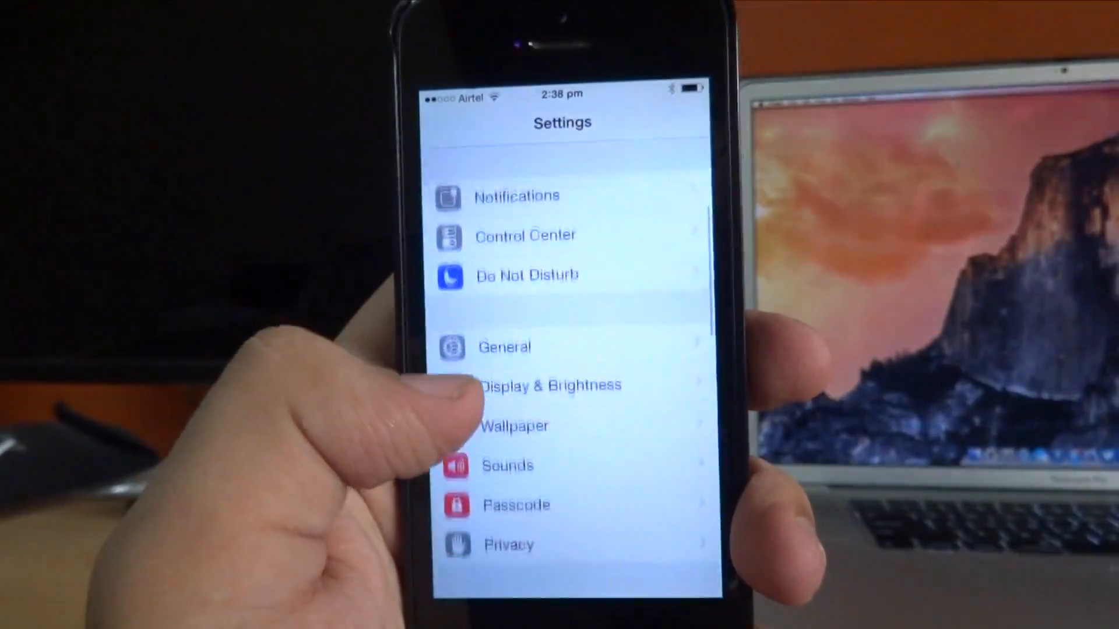
click(514, 426)
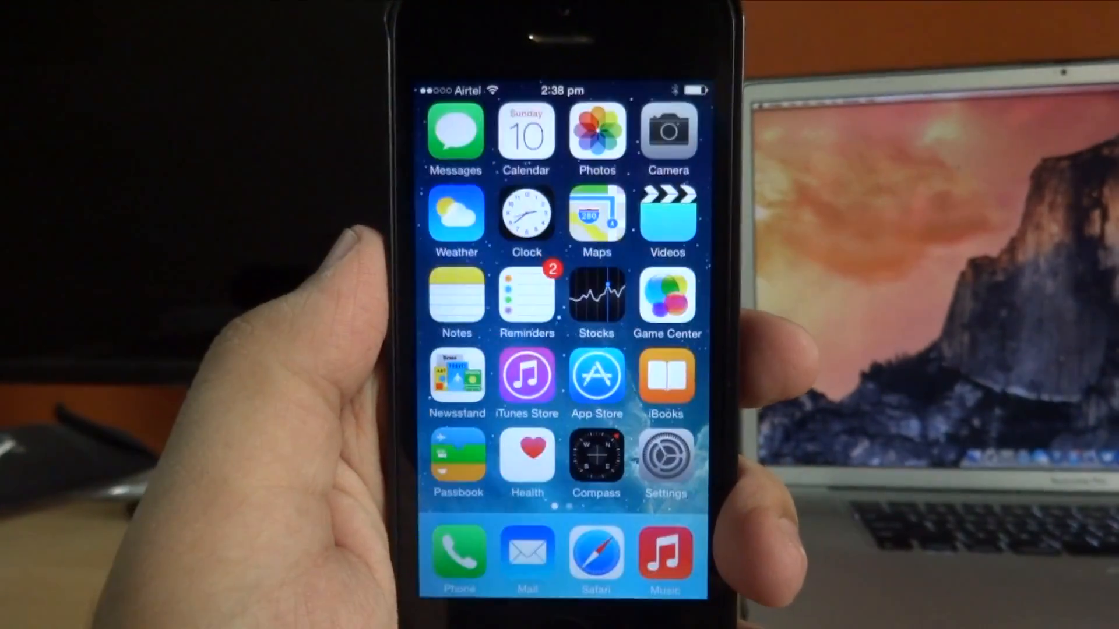
Step: Return to the main Settings list and view the iCloud storage and syncing apps
click(664, 460)
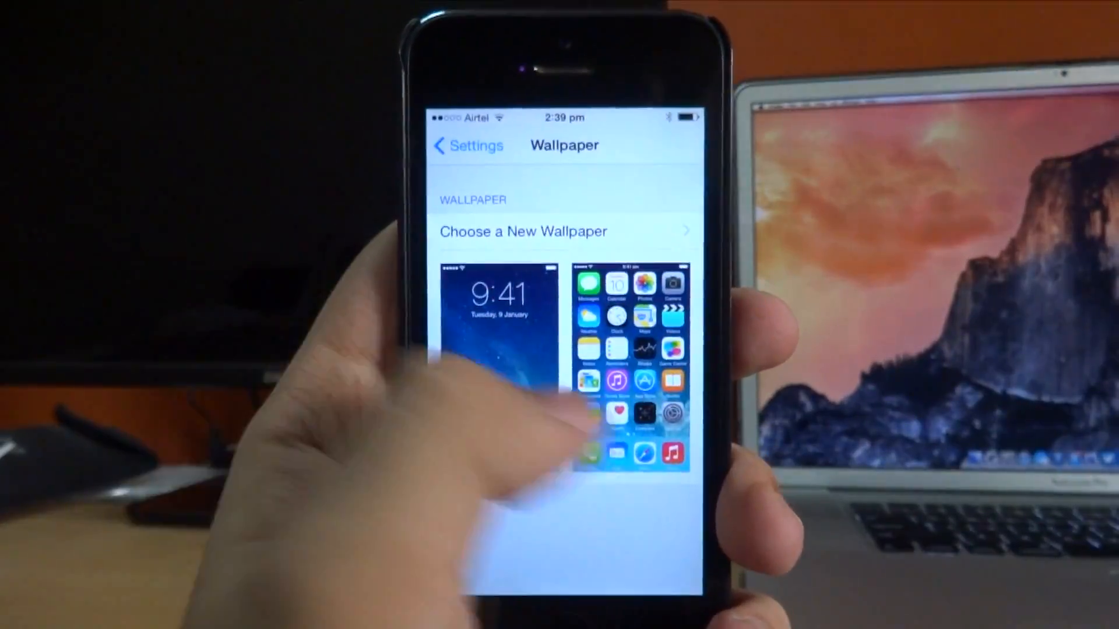
click(464, 145)
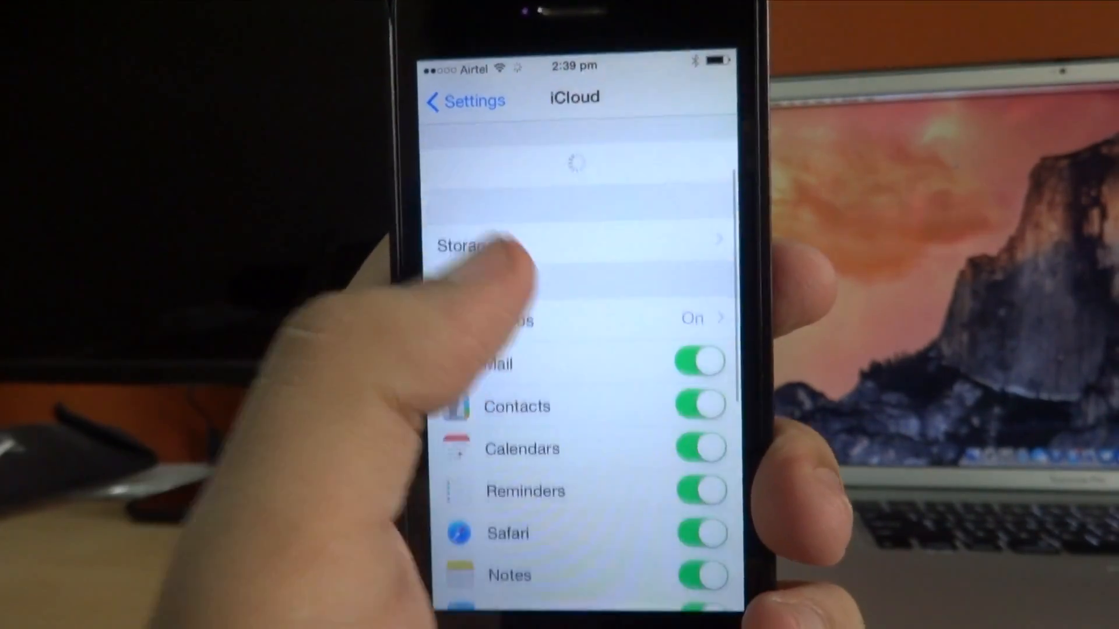
scroll(down, 3)
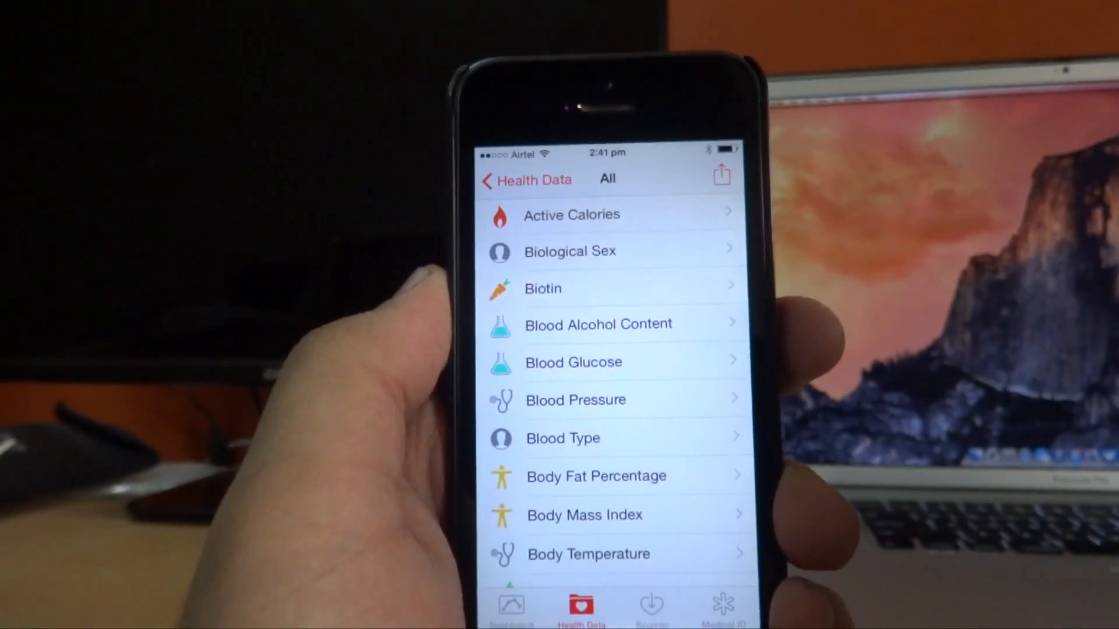
Step: Browse Health Data > All categories, then switch back to the top of Settings
click(721, 173)
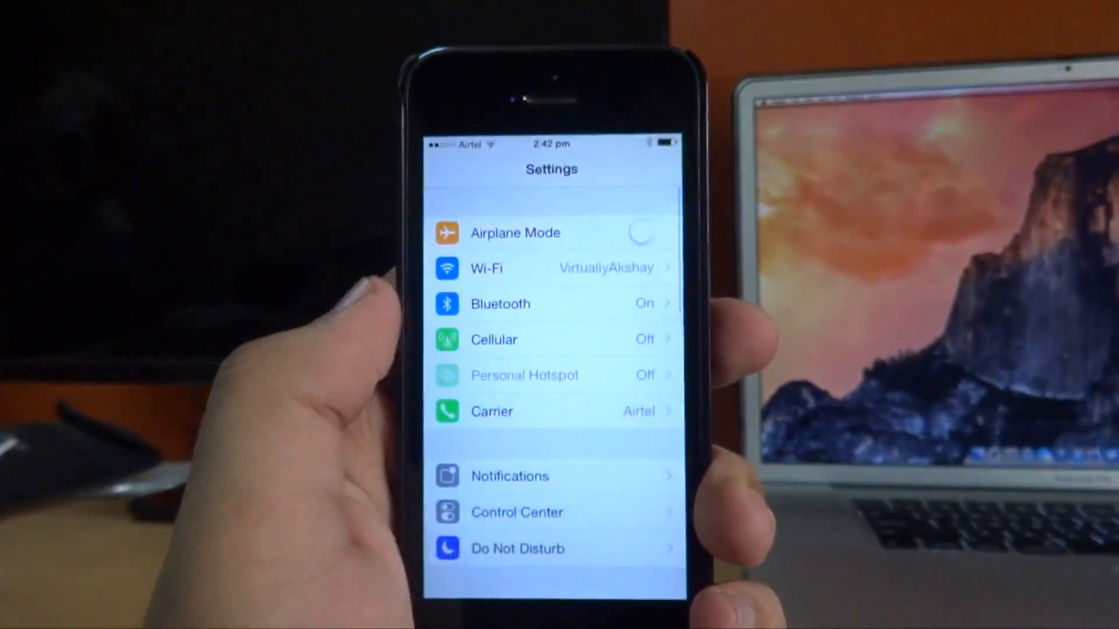
Step: Create a Medical ID in Health with Show When Locked left enabled
scroll(down, 3)
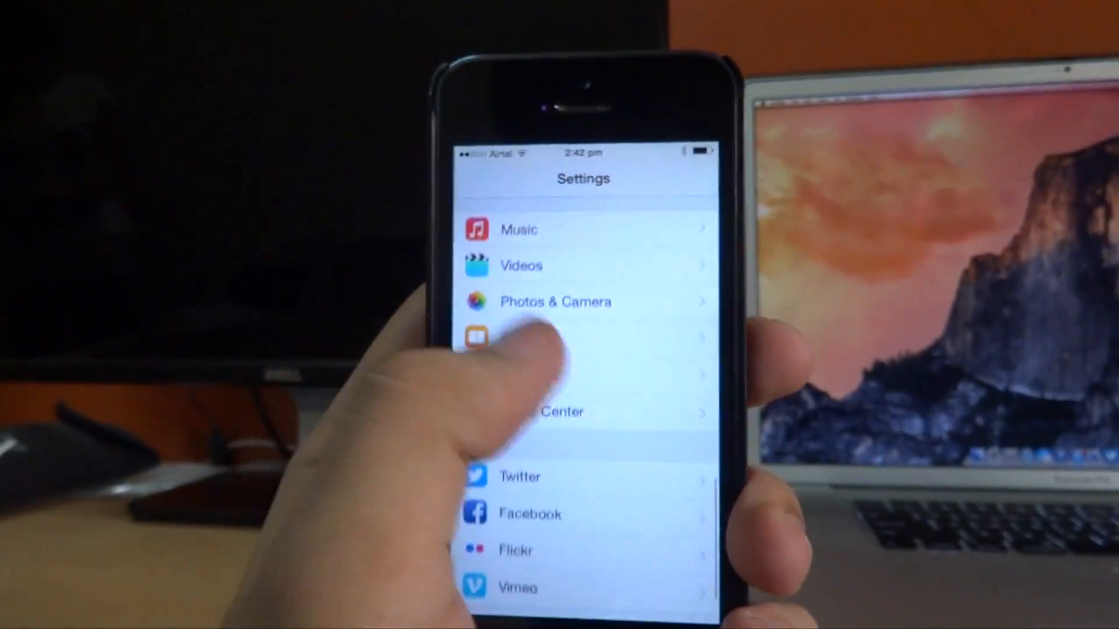
click(555, 301)
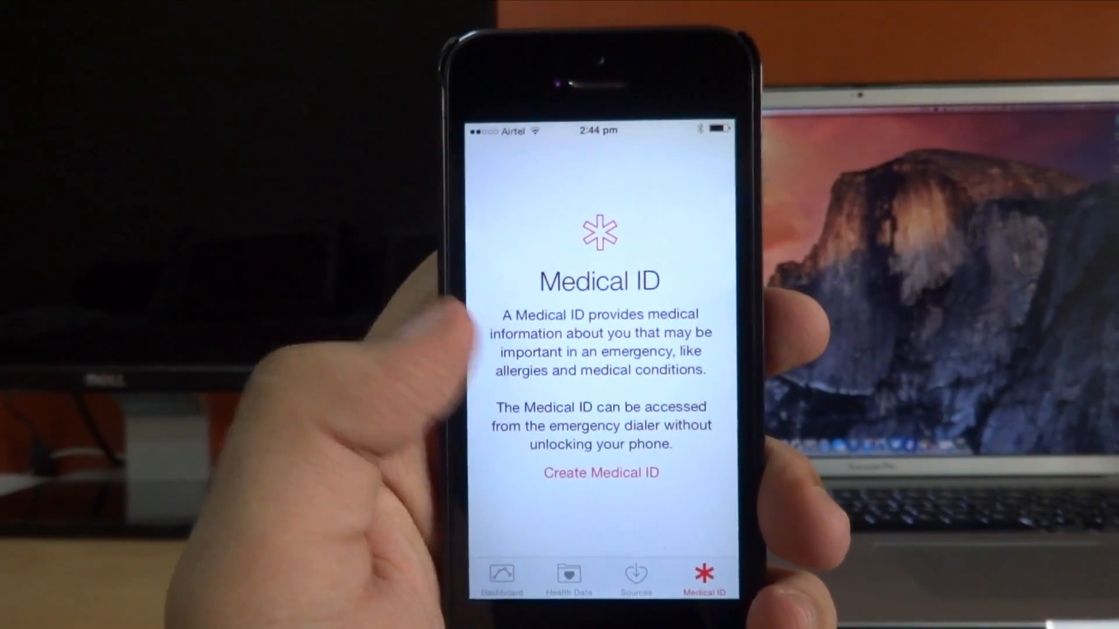
click(600, 472)
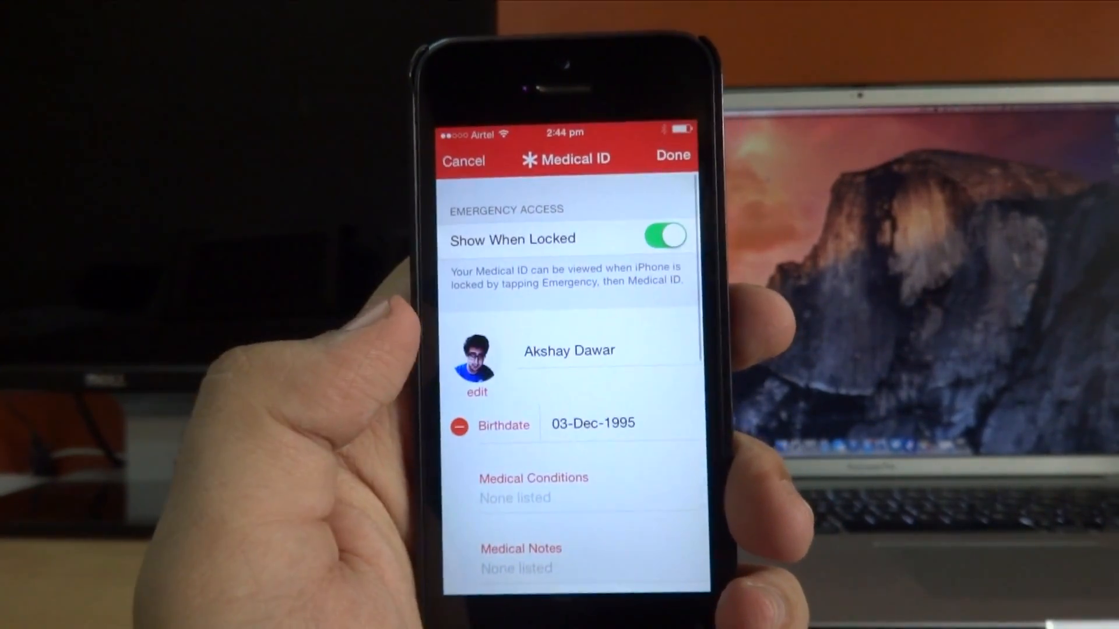